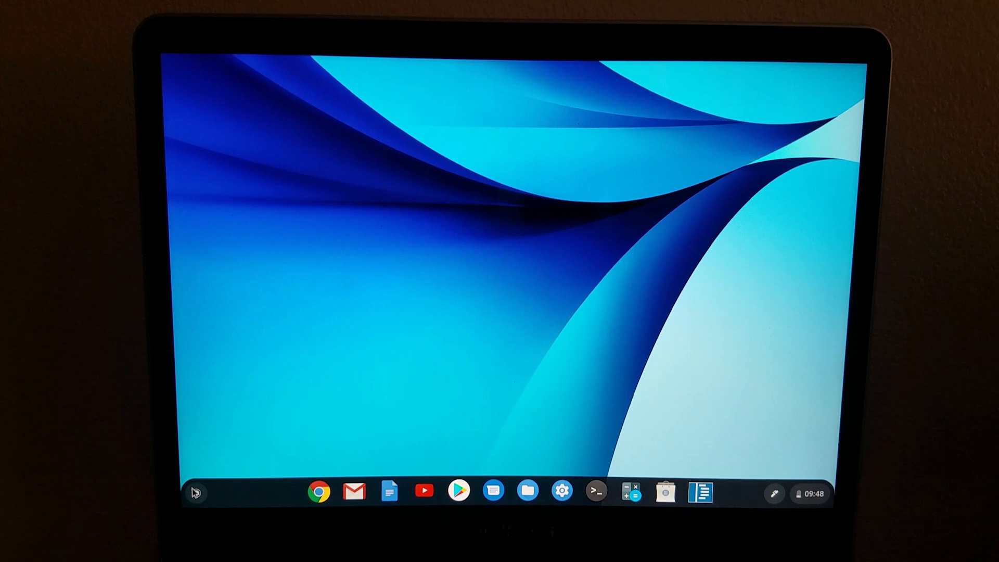
Reach the Google Play Store from the Chromebook launcher after a 'terminal' search.
left_click(194, 491)
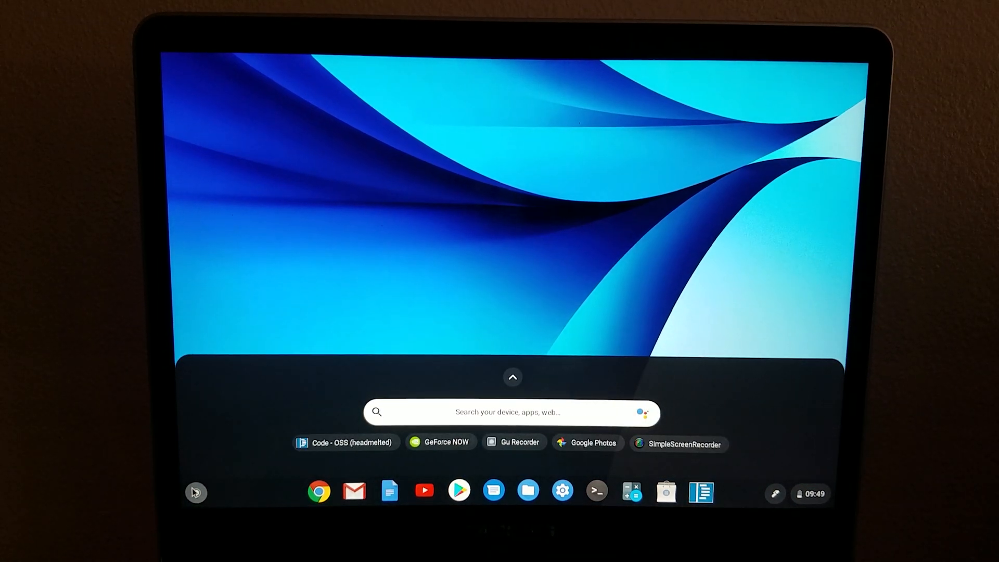
type("terminal")
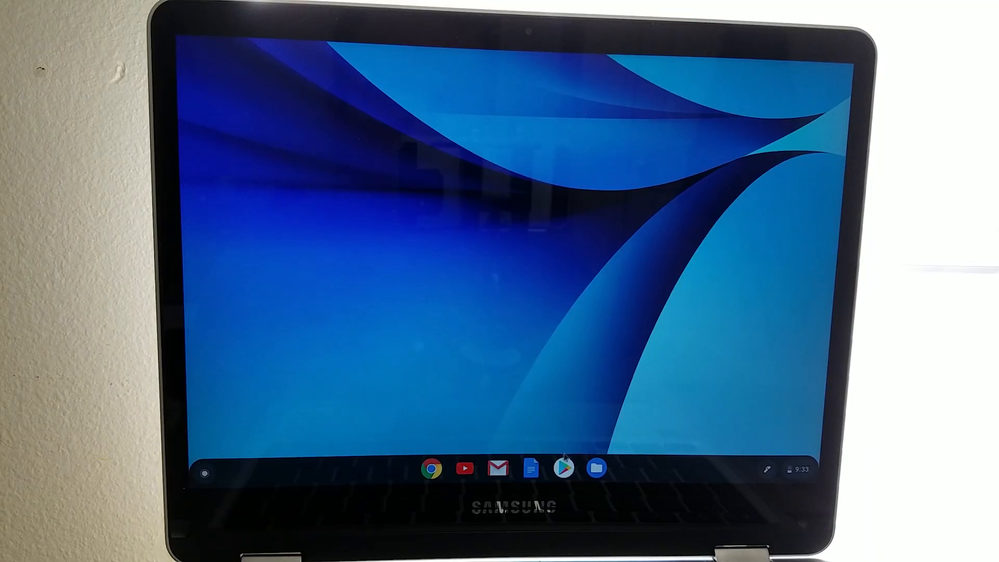
left_click(563, 468)
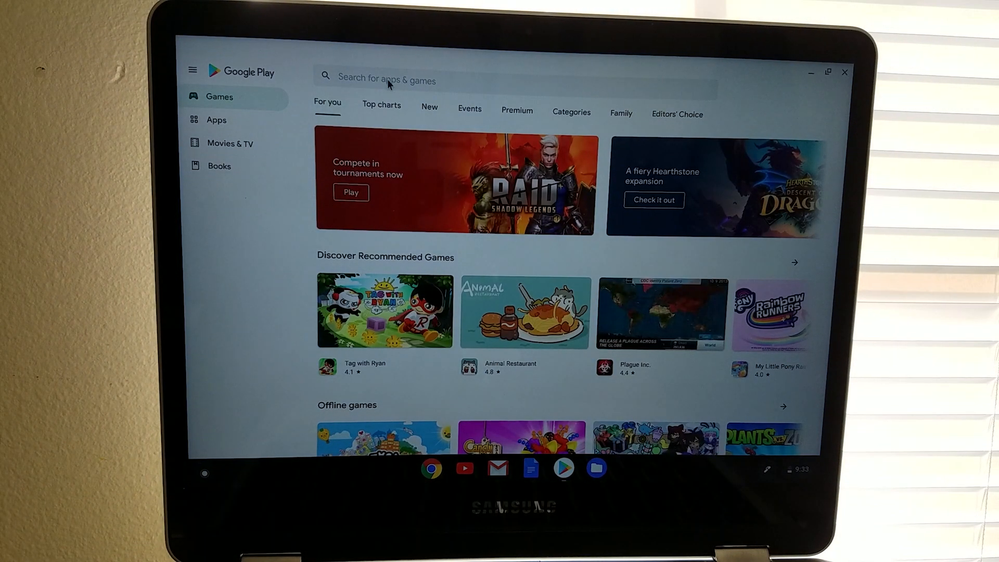
Find NVIDIA GeForce NOW via the 'gefor' search suggestion and install it.
type("gefor")
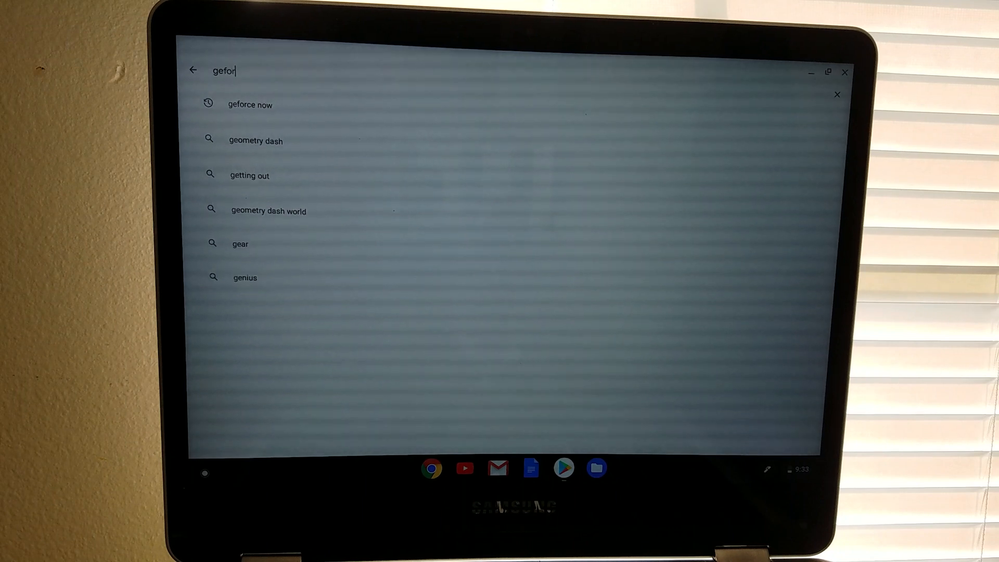
left_click(249, 104)
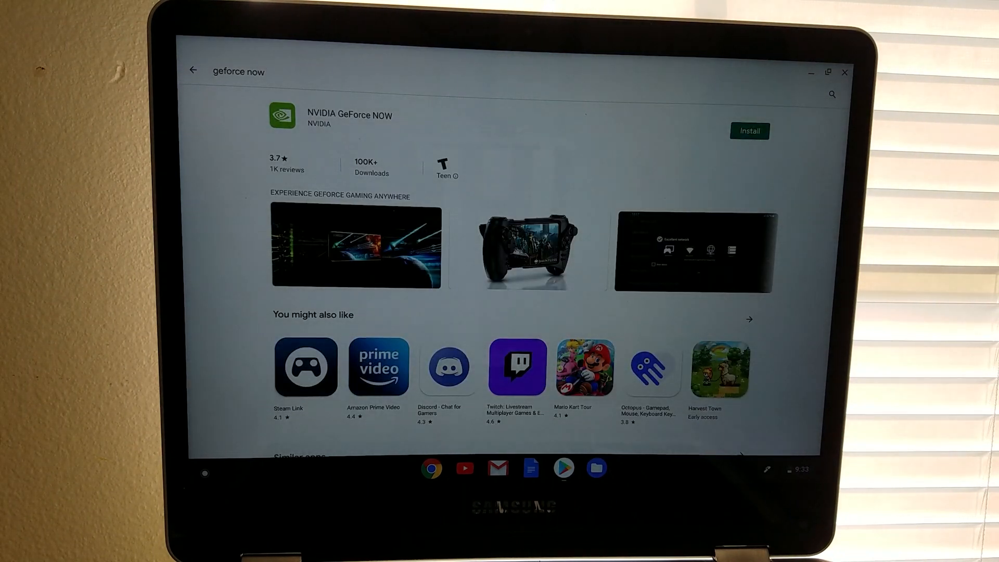
left_click(751, 132)
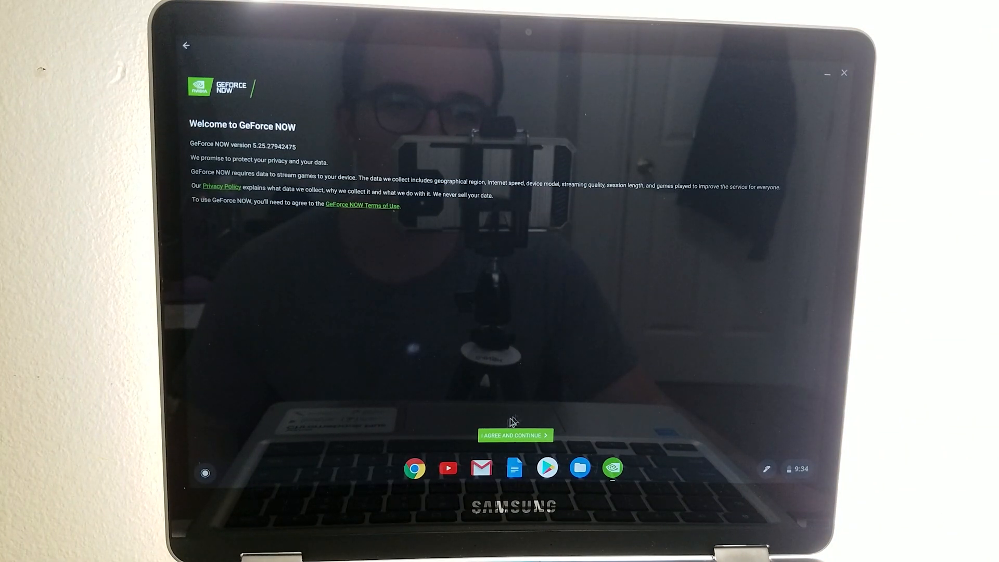
Accept the GeForce NOW terms and start Destiny 2 from Recently Played past the gamepad warning.
left_click(514, 435)
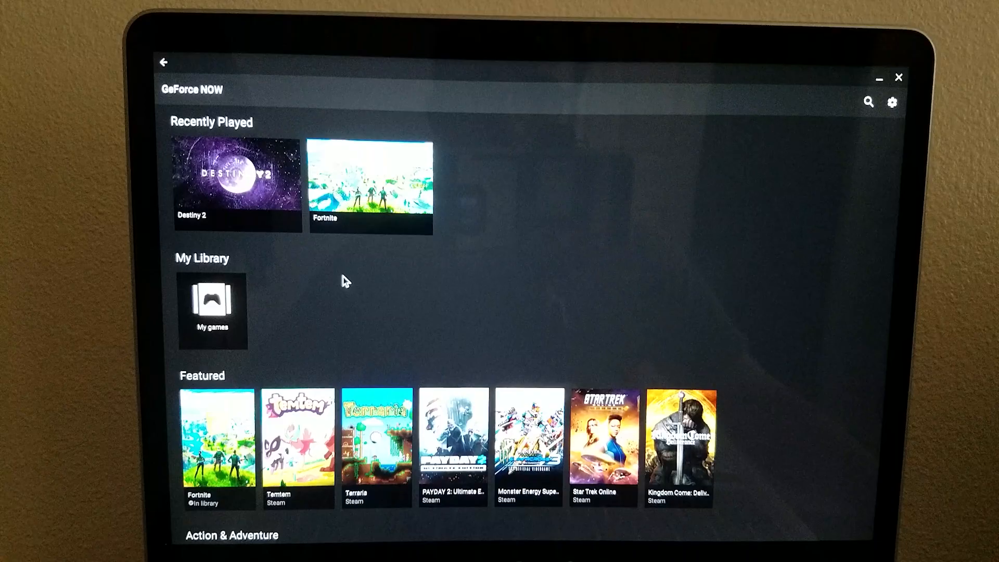
mouse_move(249, 192)
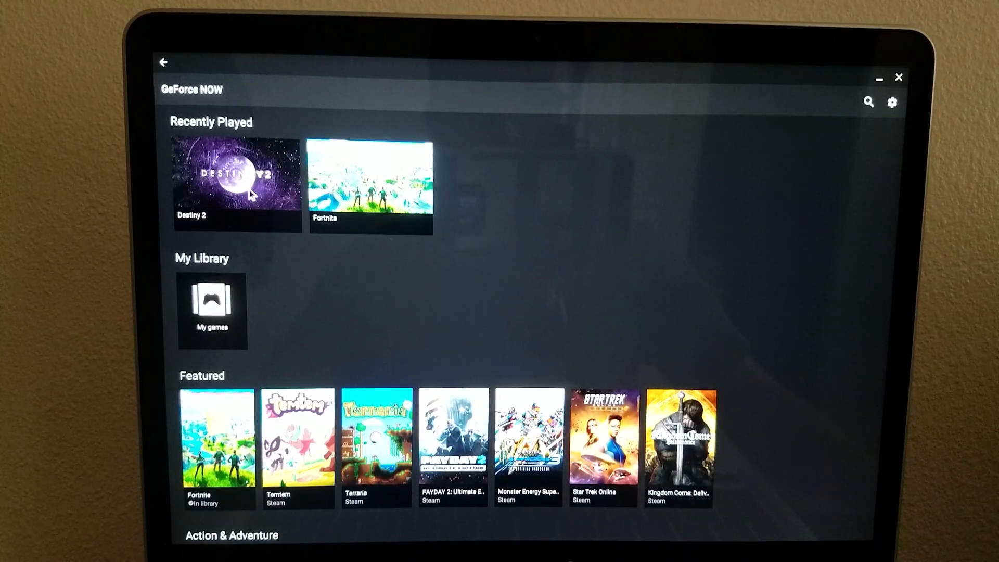
left_click(237, 181)
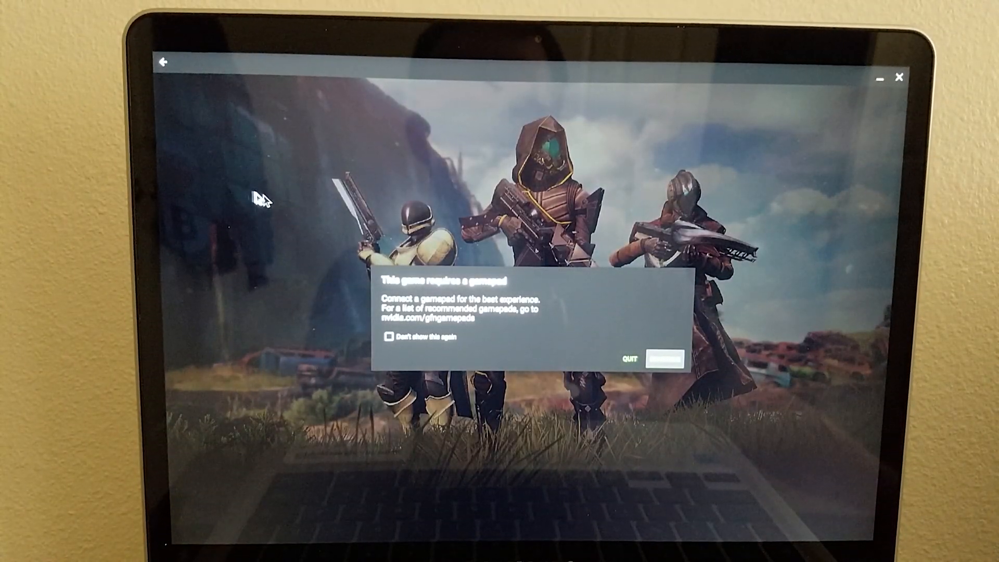
left_click(665, 359)
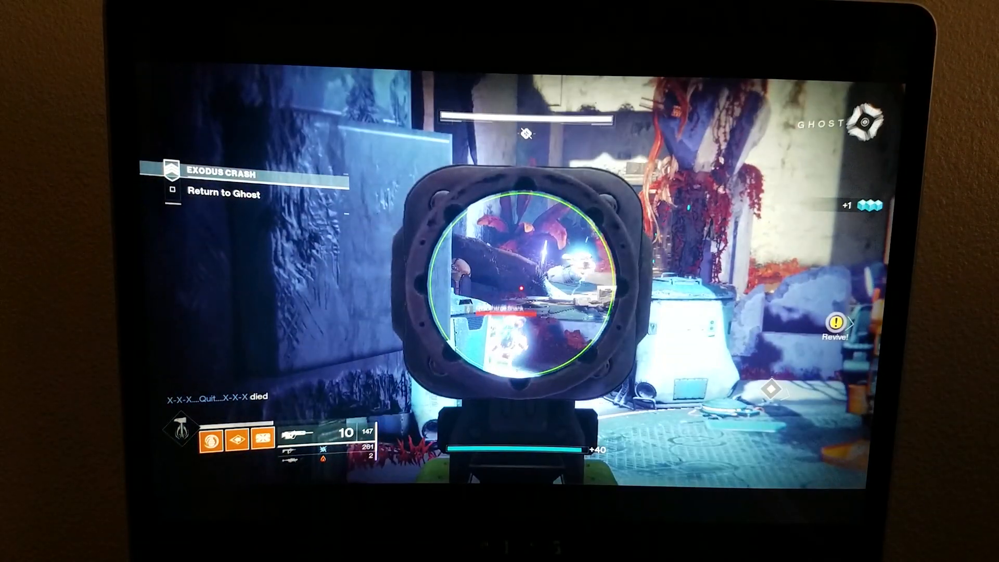
Shoot at enemies in the Destiny 2 Exodus Crash mission before ending the session.
left_click(499, 281)
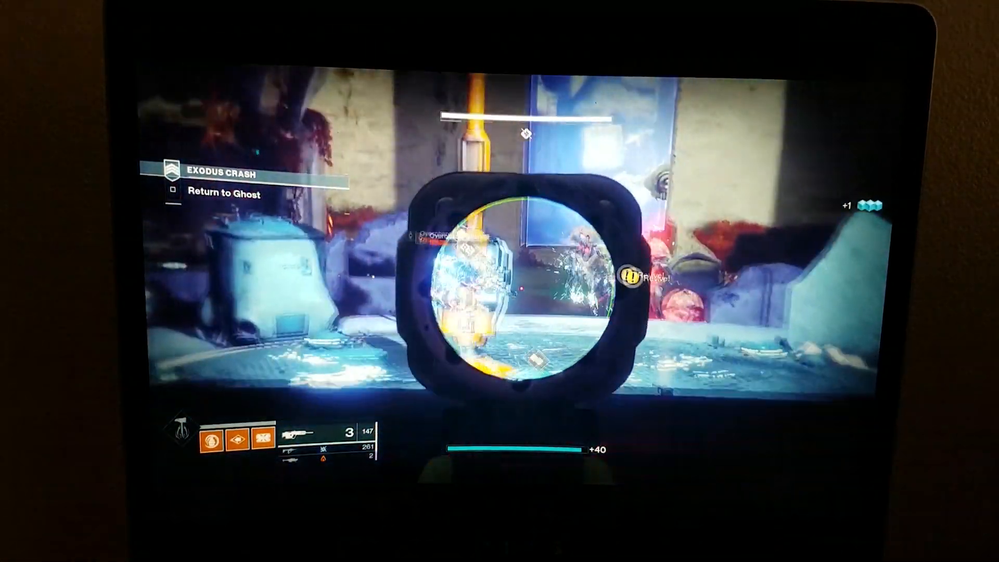
left_click(500, 281)
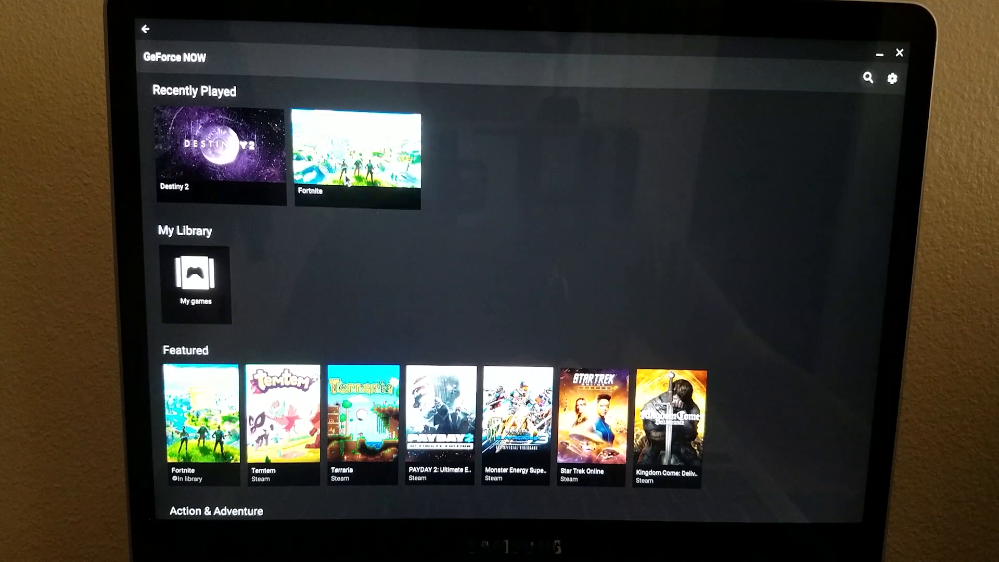
Start Fortnite from Recently Played and continue past the gamepad-required warning.
left_click(358, 159)
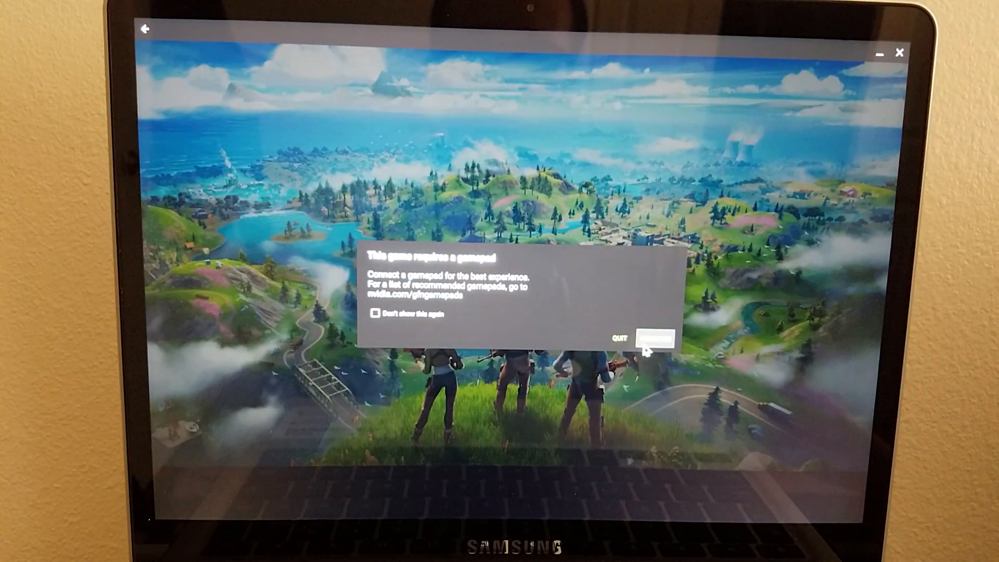
left_click(654, 339)
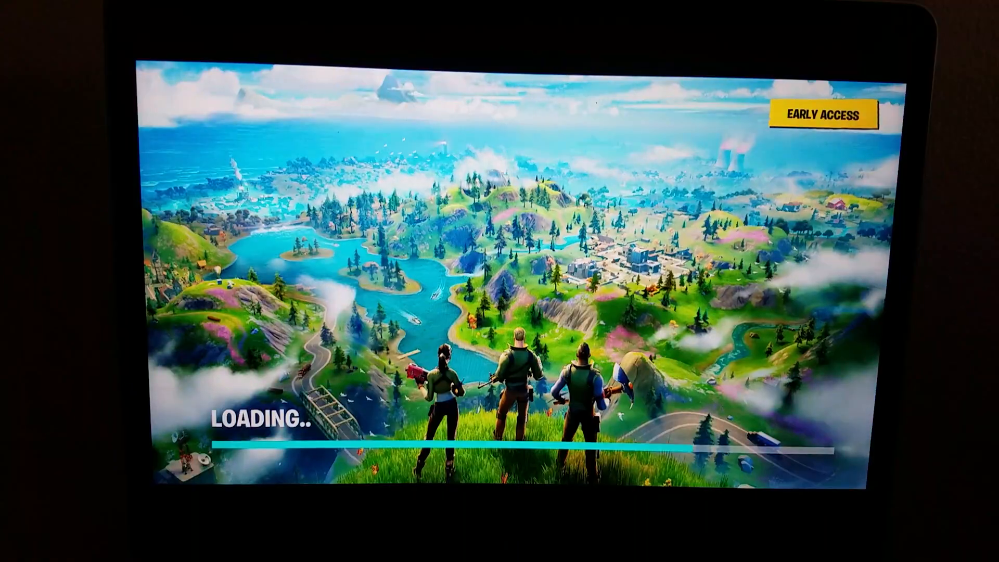